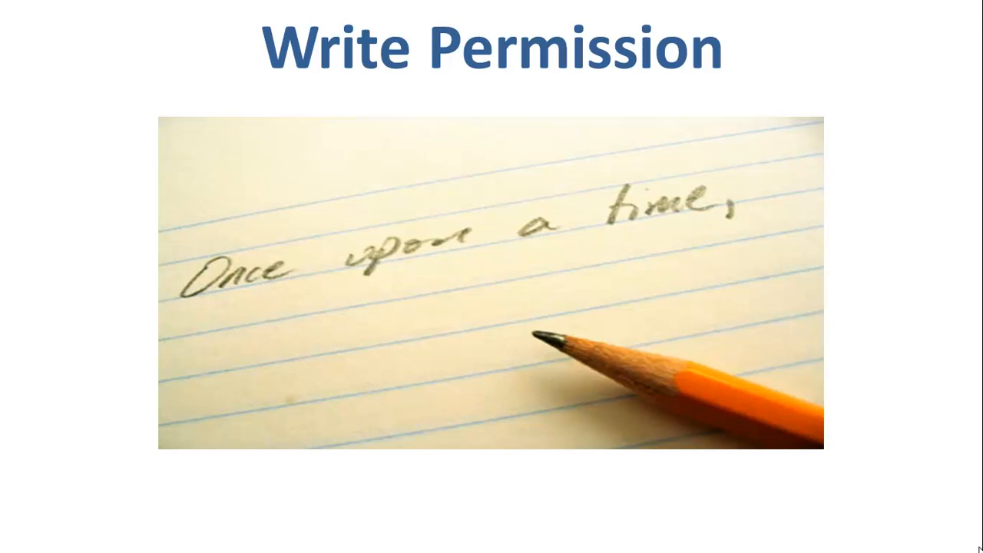
Run ls -l to list the home folder's files with permissions, owner guru99 and group.
key(Right)
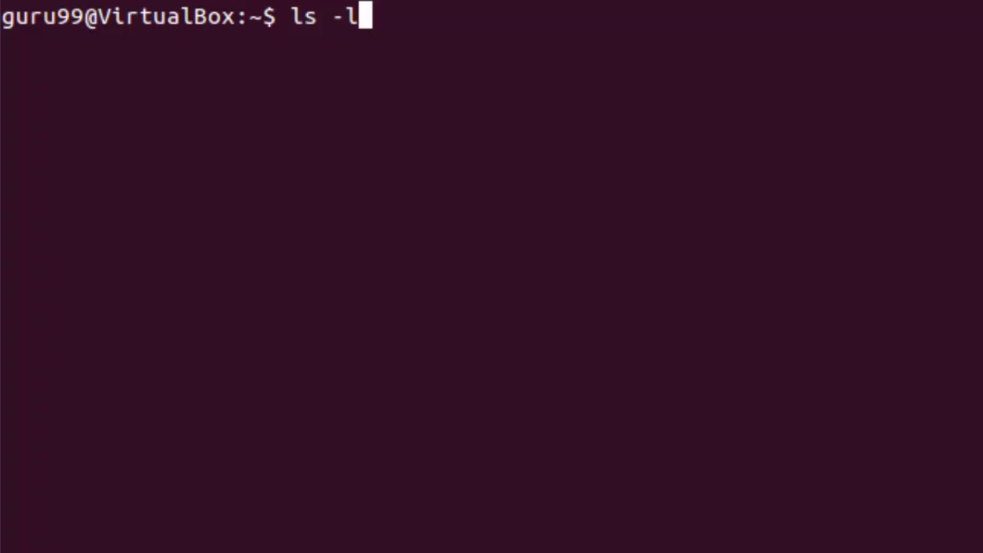
key(Return)
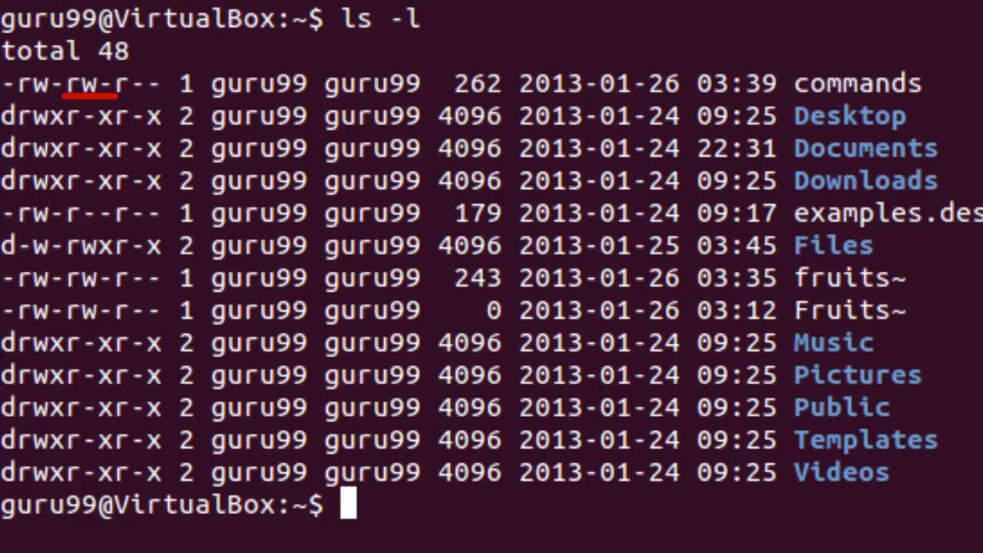
double_click(372, 83)
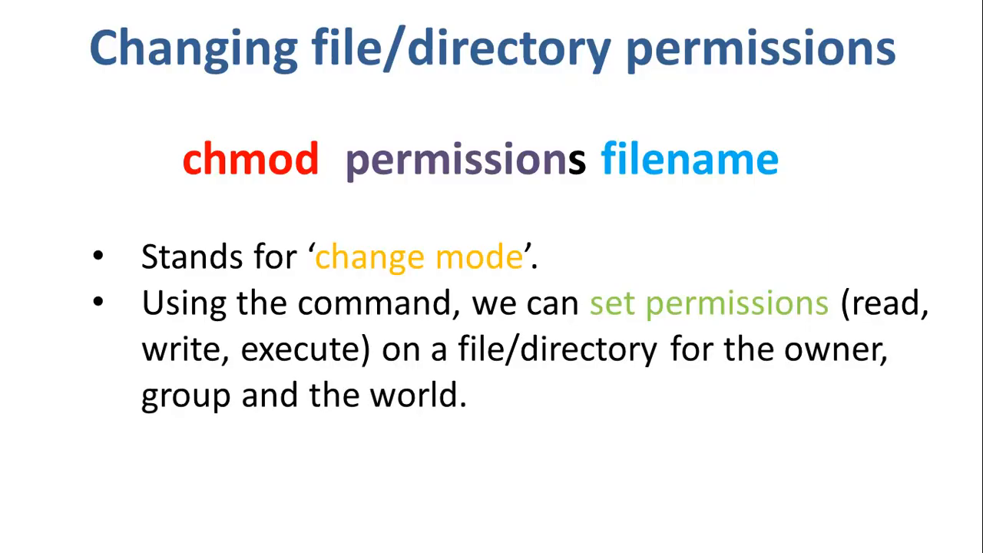
Advance to the 'Changing file/directory permissions' slide about chmod.
key(Right)
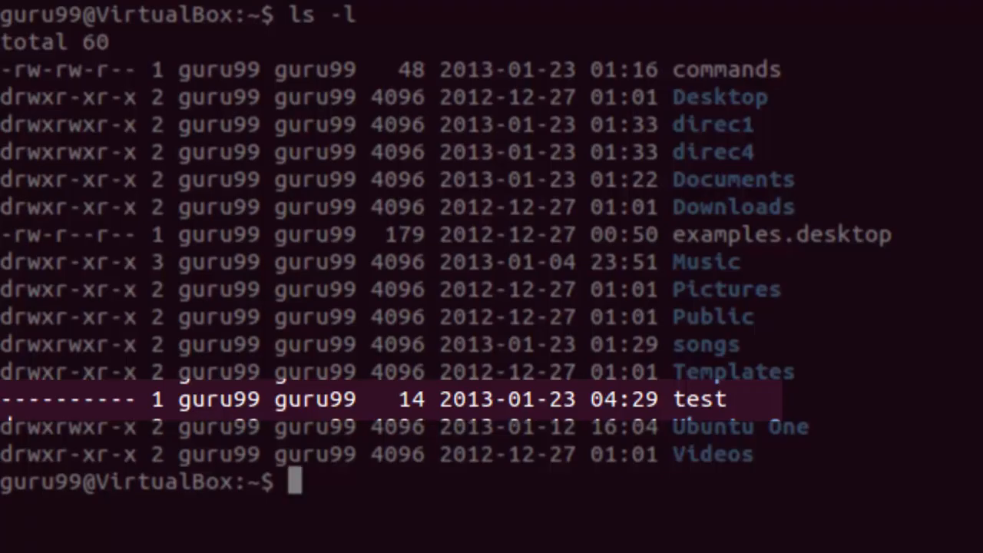
Run chmod 764 test, then ls to confirm the file now shows rwxrw-r--.
text(chmod)
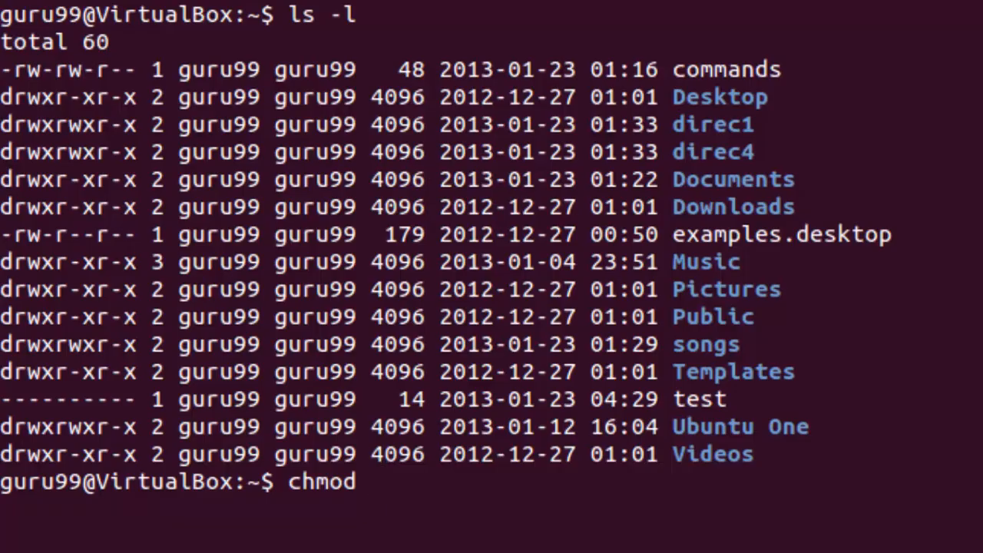
text(76)
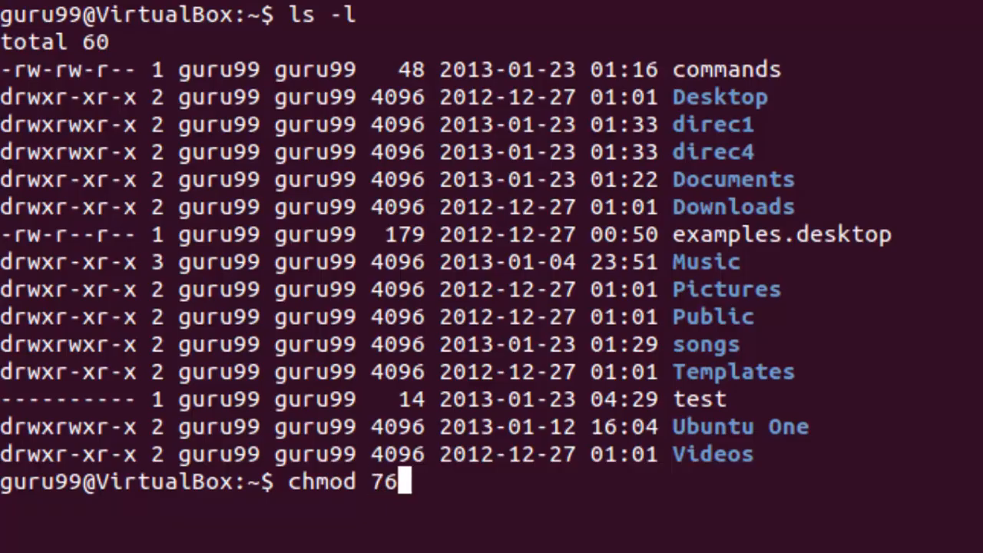
text(4 test)
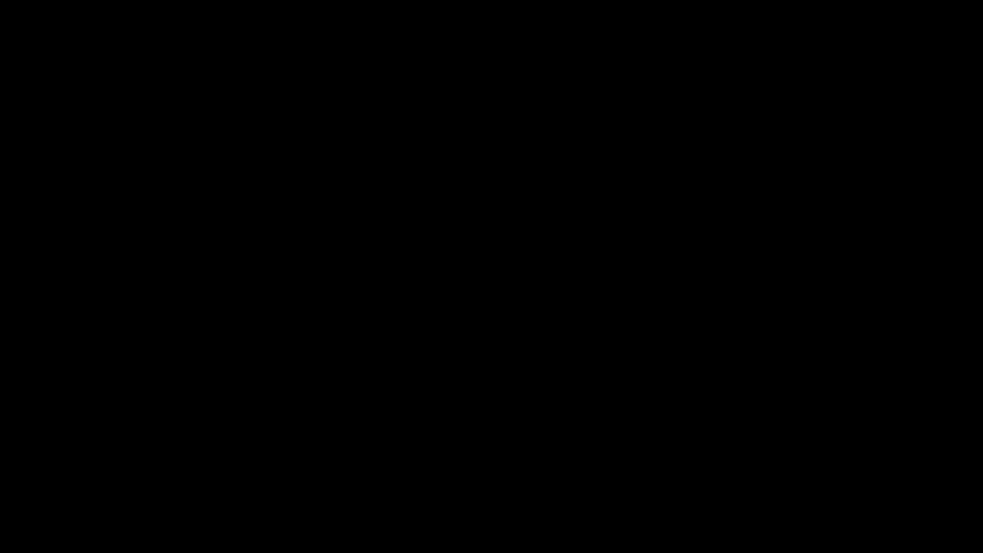
text(ls -l)
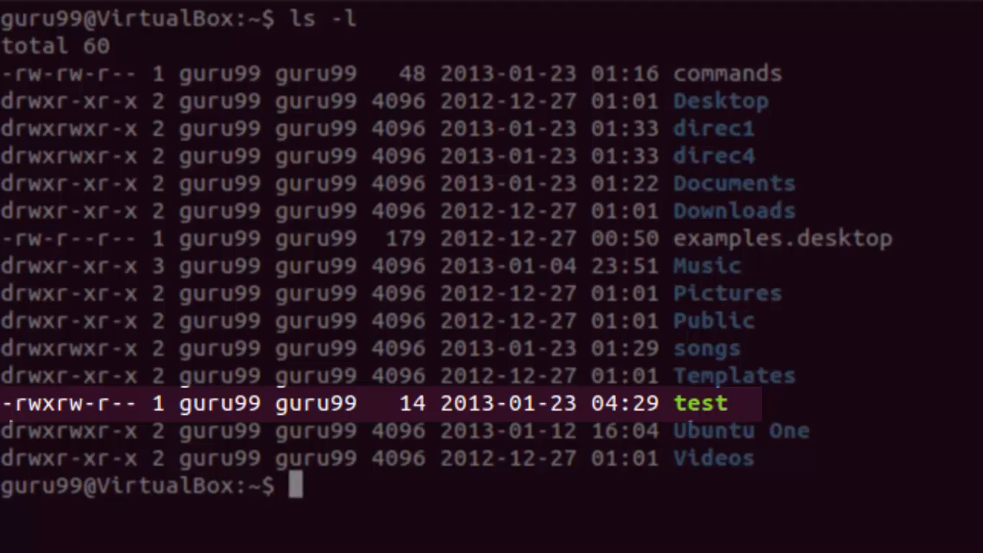
Give others full access with chmod o=rwx test and verify with ls -l.
text(chmod o)
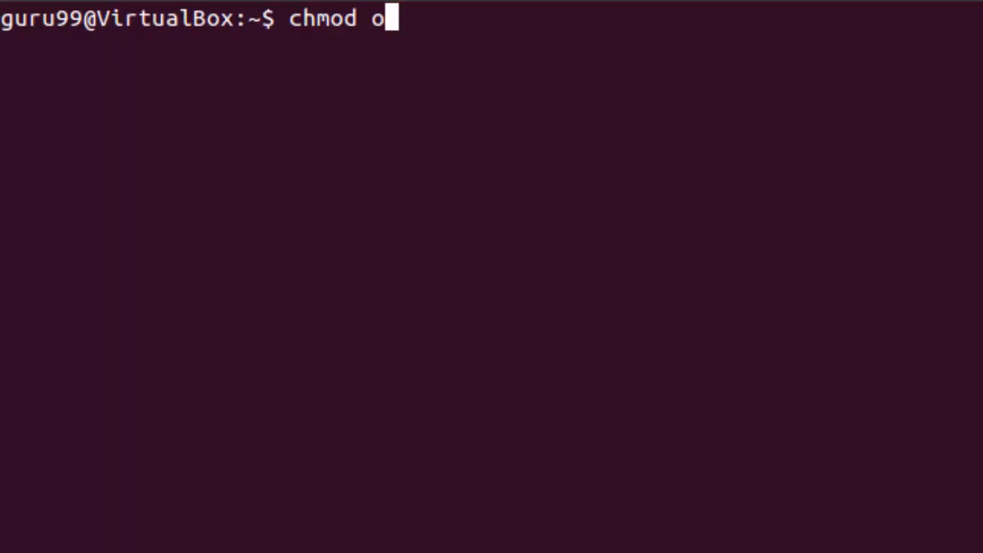
text(=rwx test)
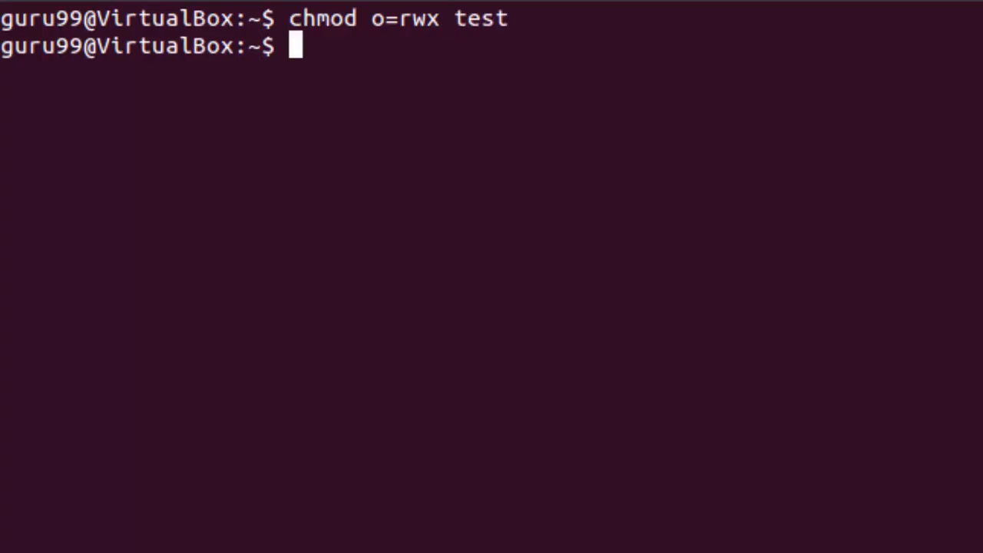
text(ls)
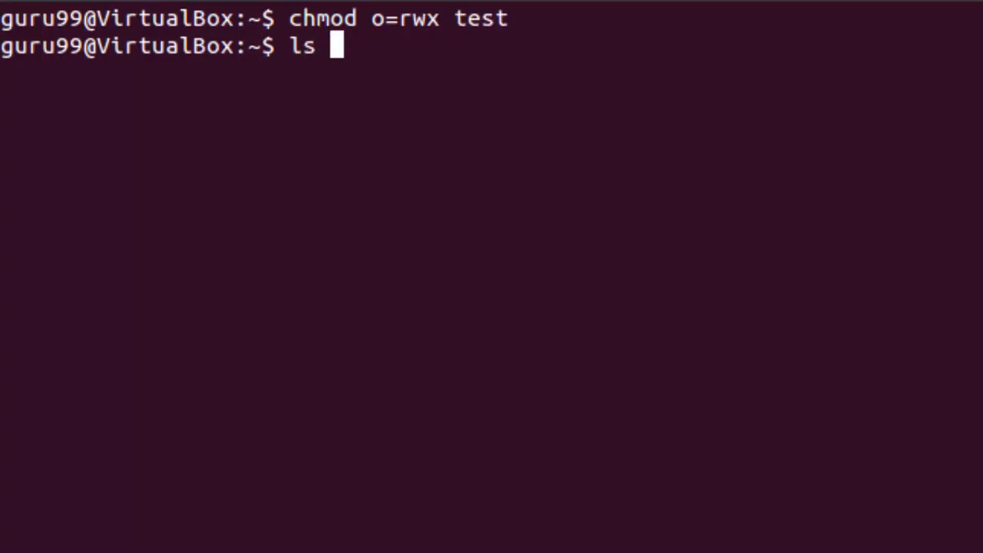
text(-l)
text(chmod g)
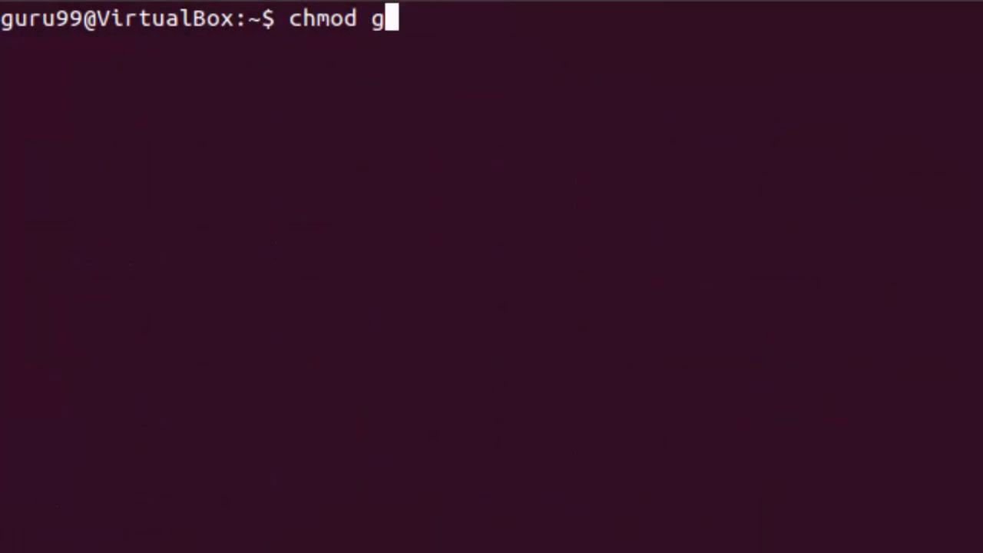
Add group execute with chmod g+x test, remove owner read with chmod u-r test, listing after each.
text(+x)
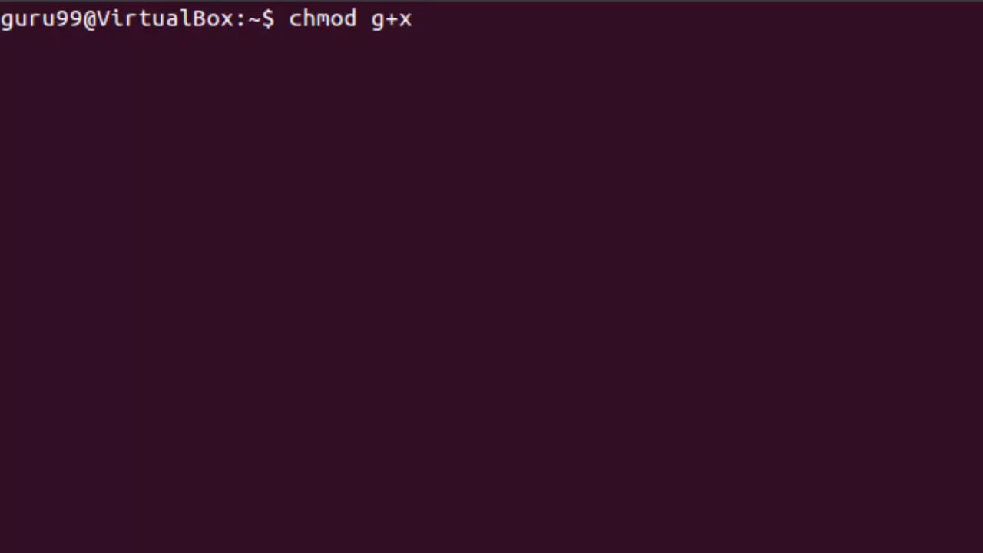
text(test)
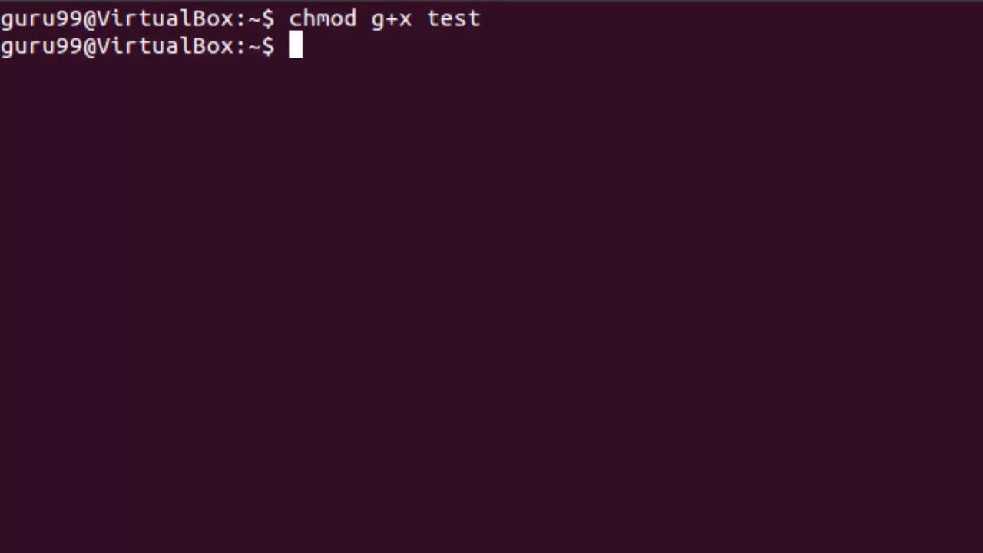
text(ls -l)
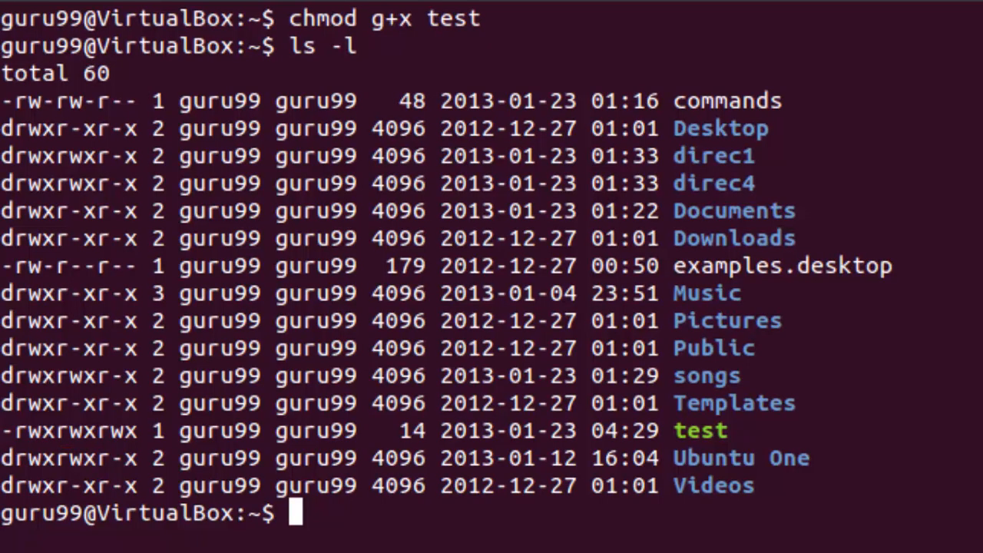
text(chmod u-)
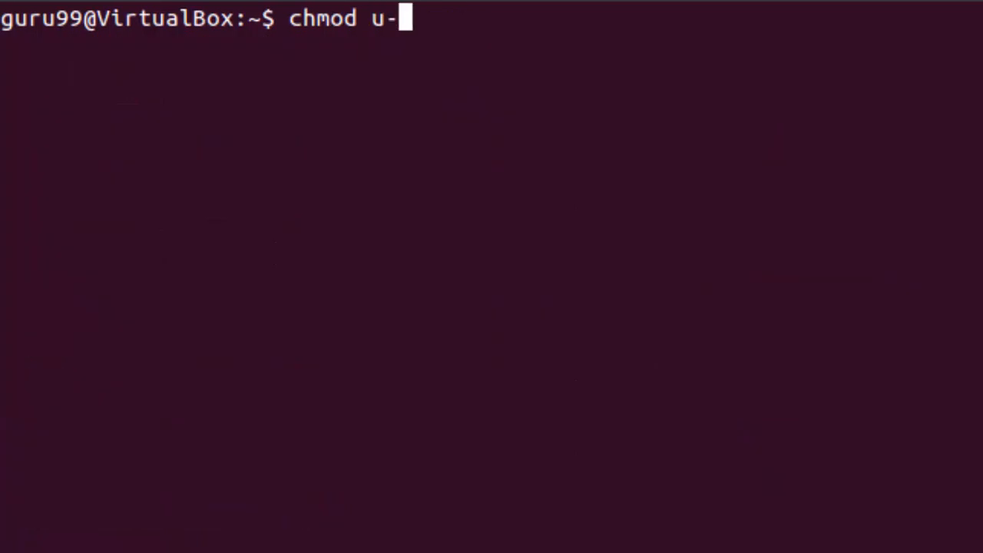
text(r test)
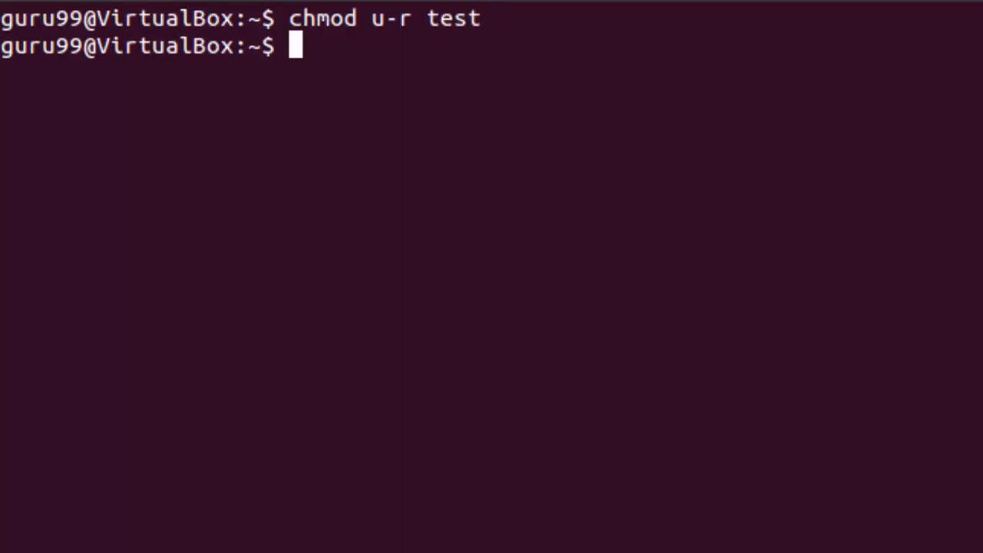
text(ls -l)
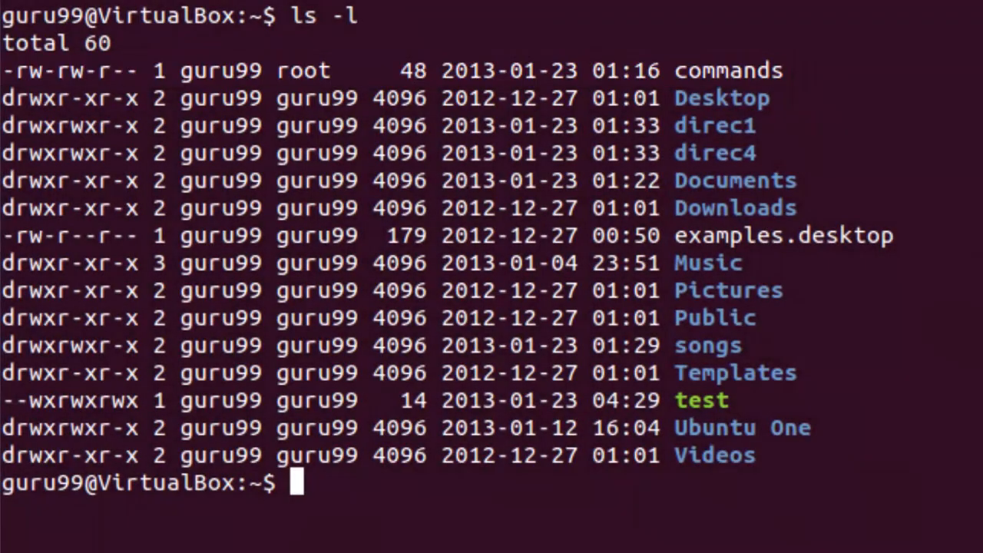
Run sudo chown root on the commands file.
text(sudo)
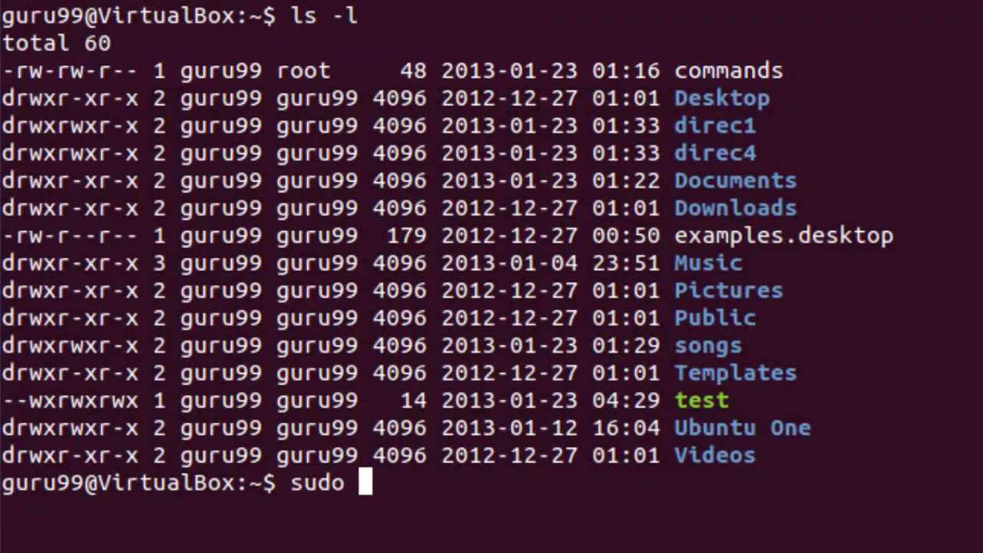
text(chown)
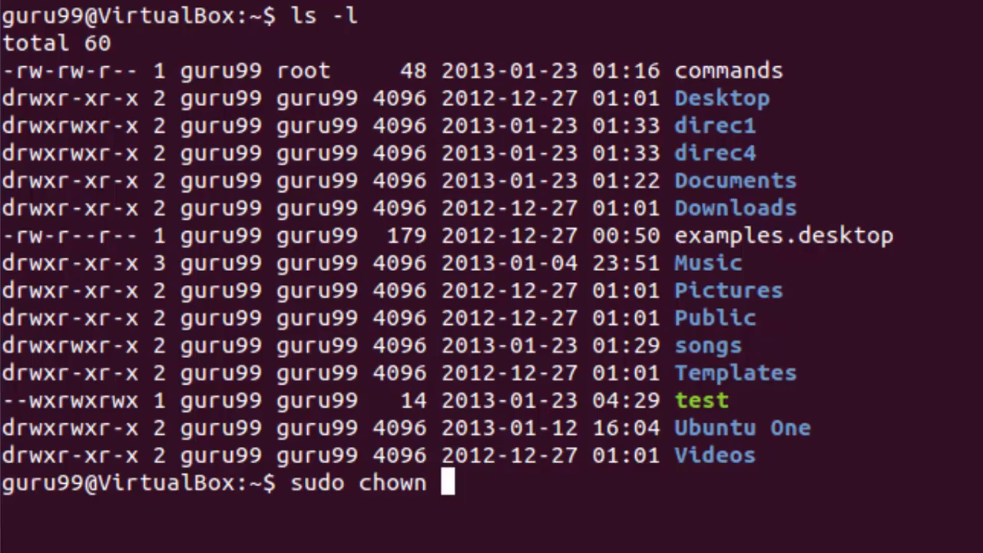
text(root com)
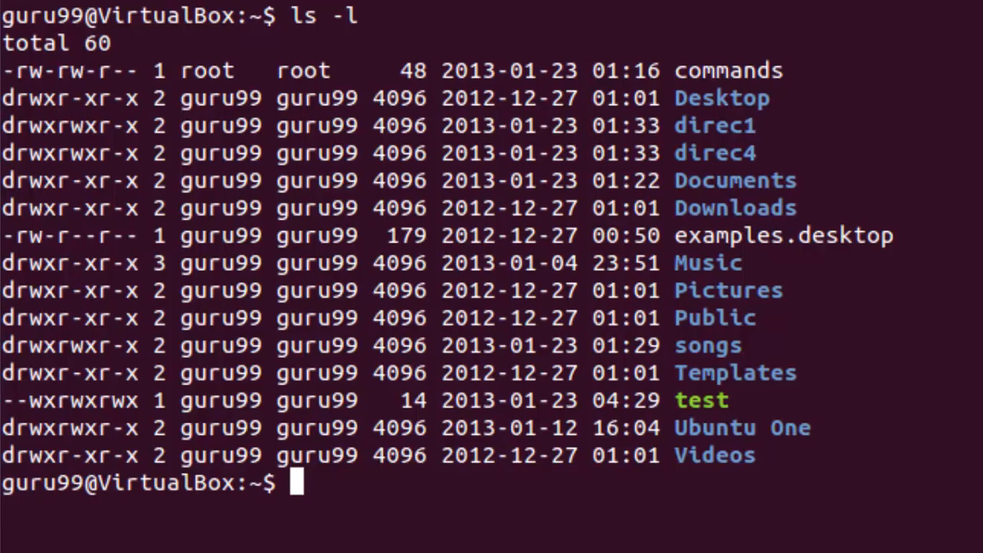
Run sudo chown guru99:guru99 commands and confirm ownership with ls -l.
text(sudo chown)
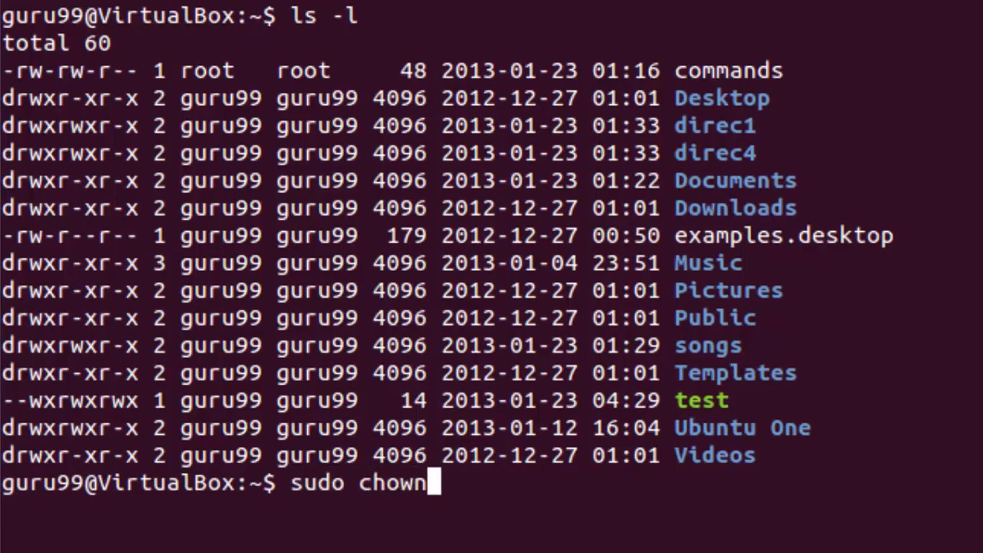
text(g)
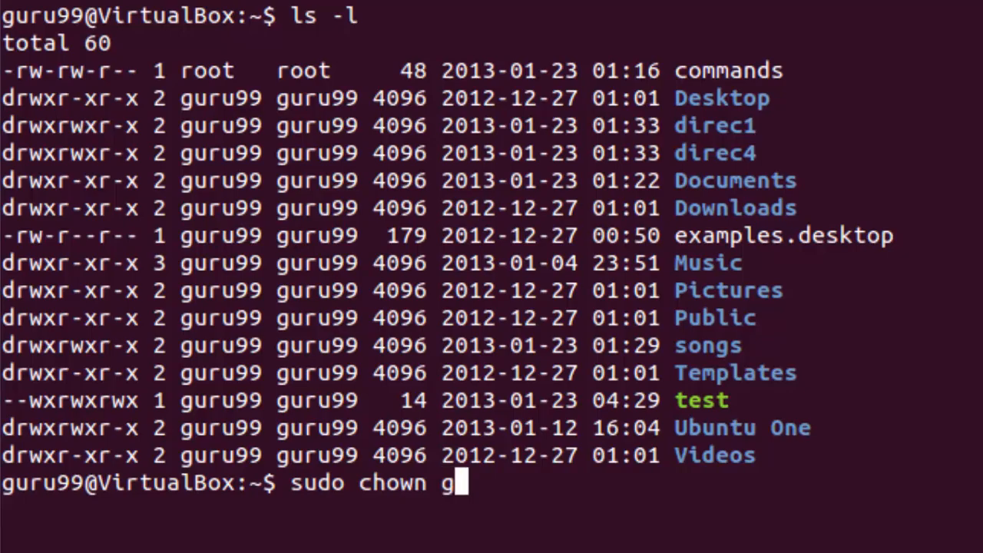
text(uru9)
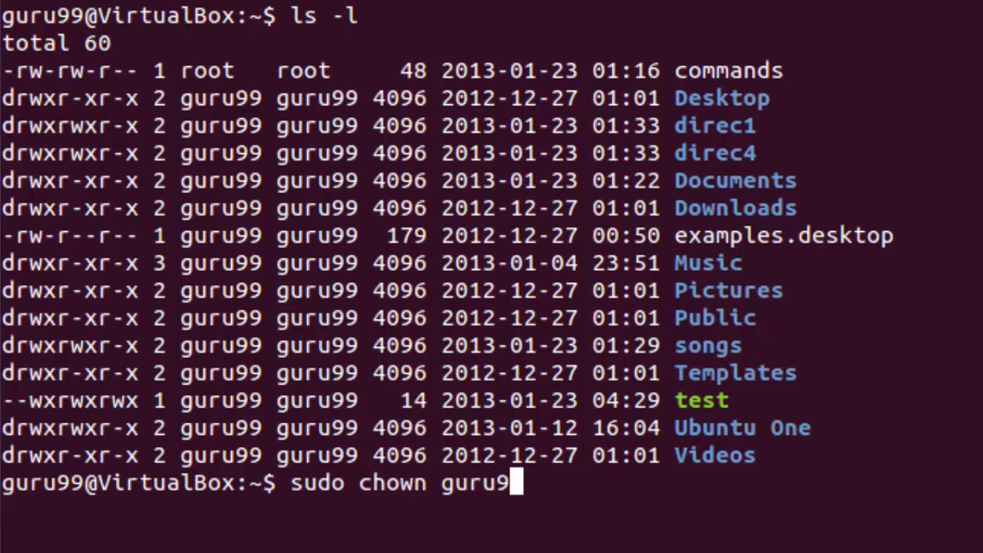
text(9:gu)
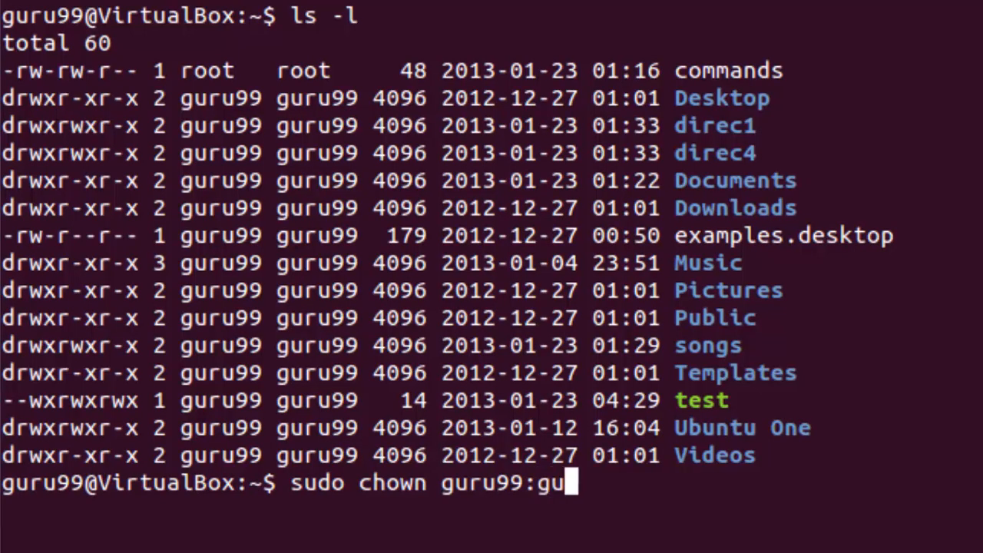
text(ru99)
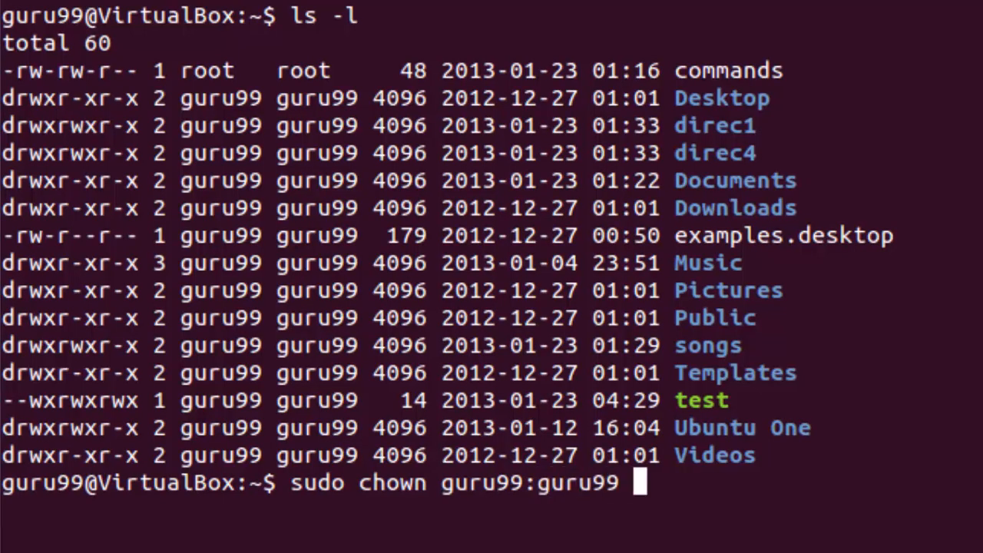
text(command)
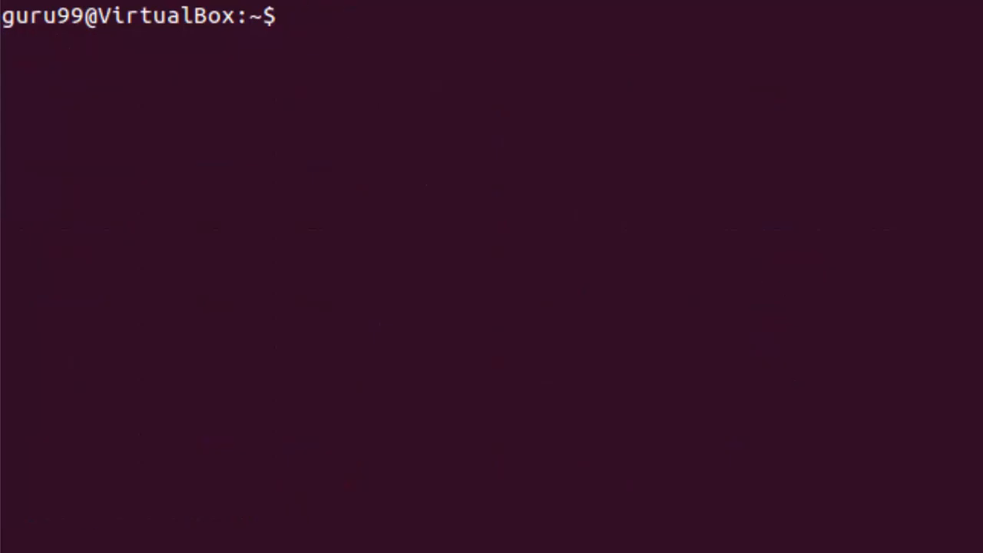
text(ls -l)
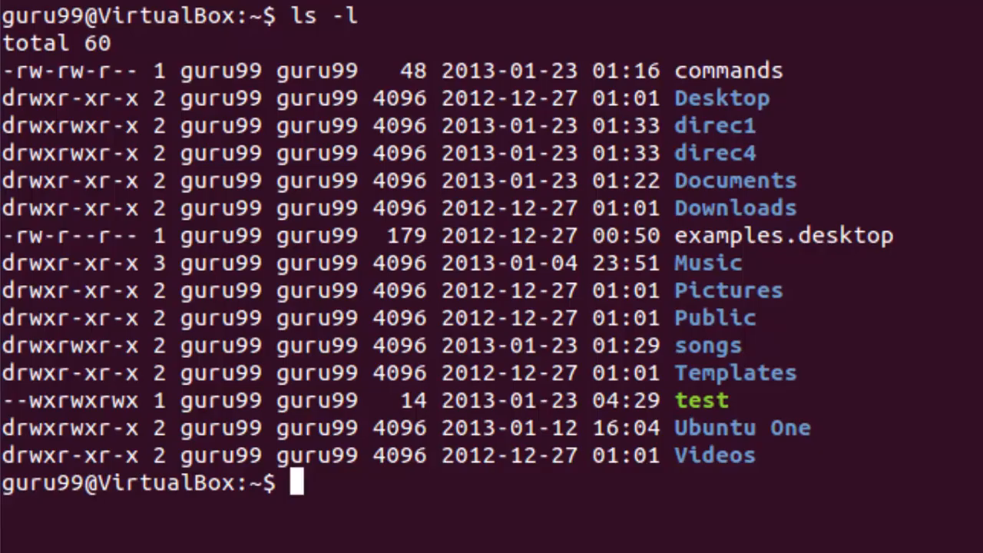
Run sudo chgrp to change the commands file's group to root, then list the files again.
text(sudo)
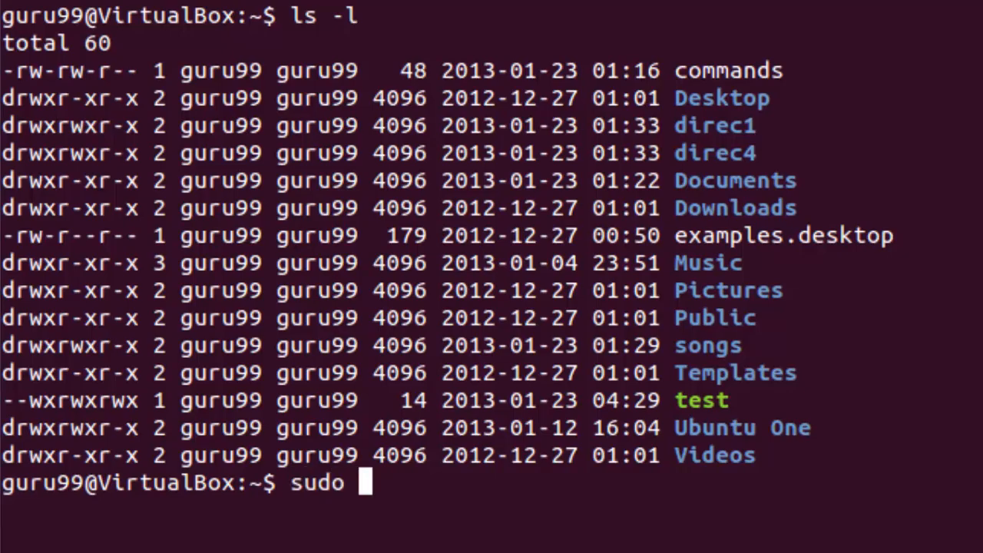
text(ch)
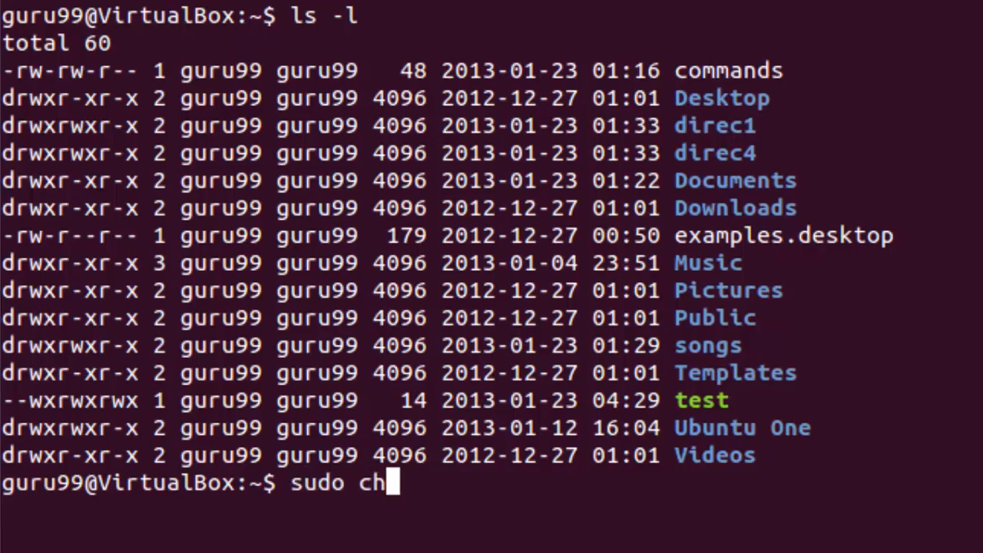
text(grp)
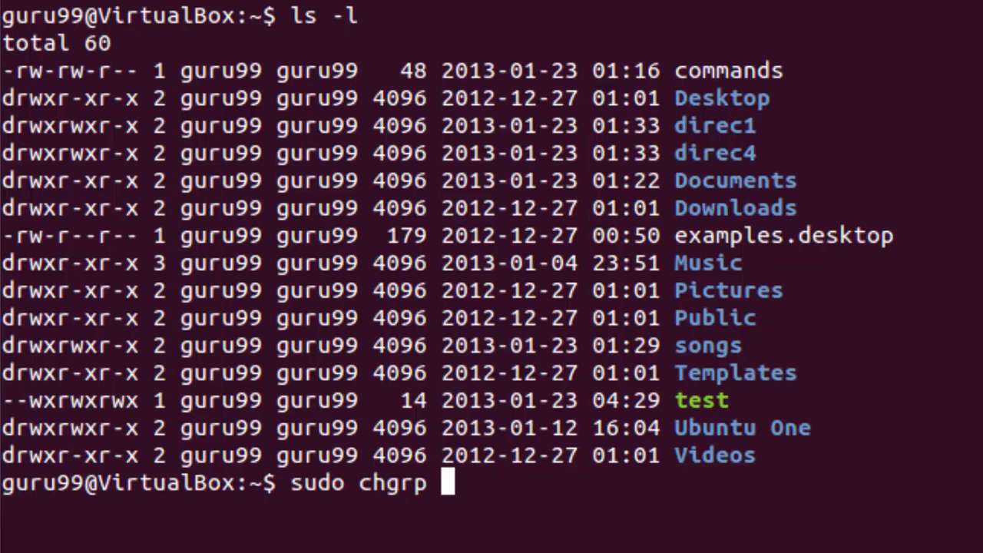
text(ro)
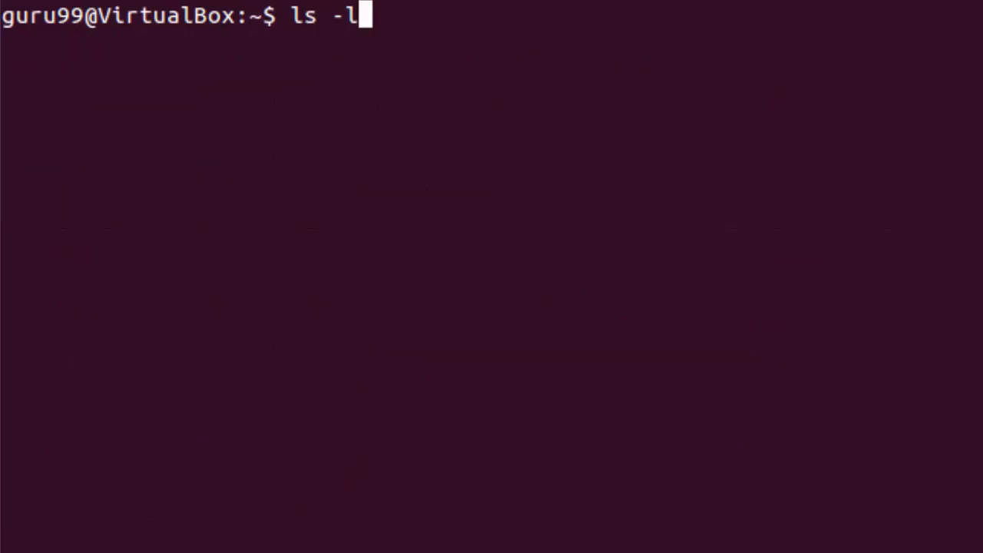
key(Return)
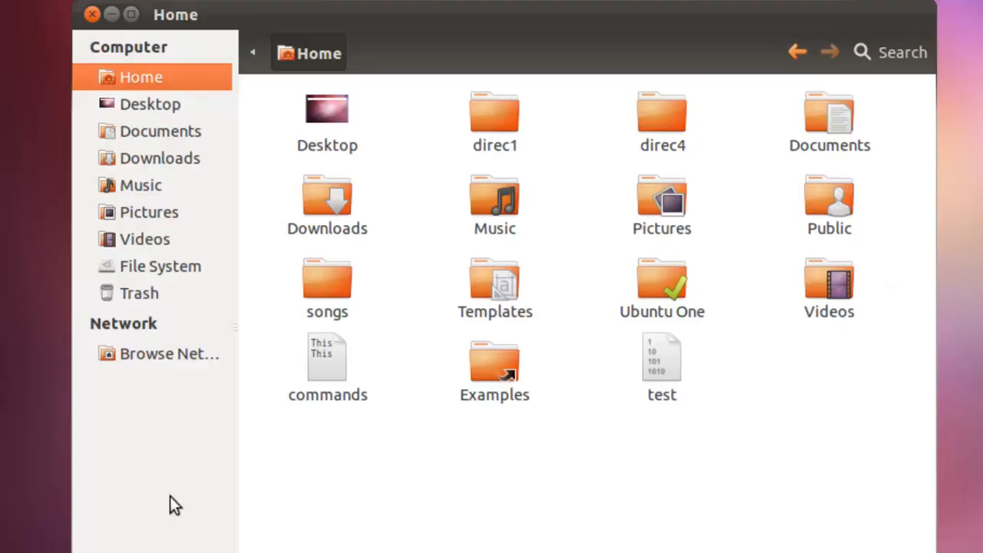
mouse_move(178, 271)
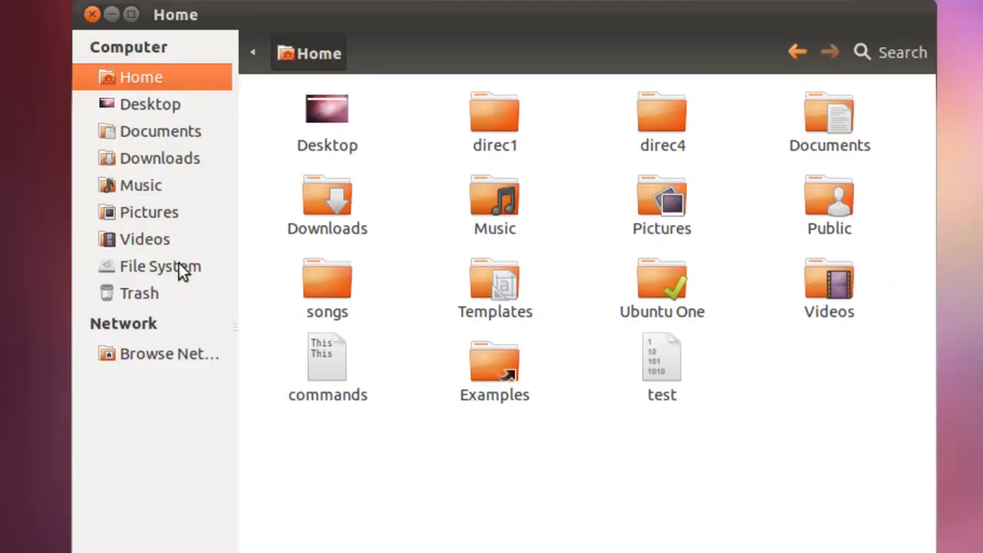
Browse from Home to the File System root showing folders like bin, cdrom and etc.
click(159, 266)
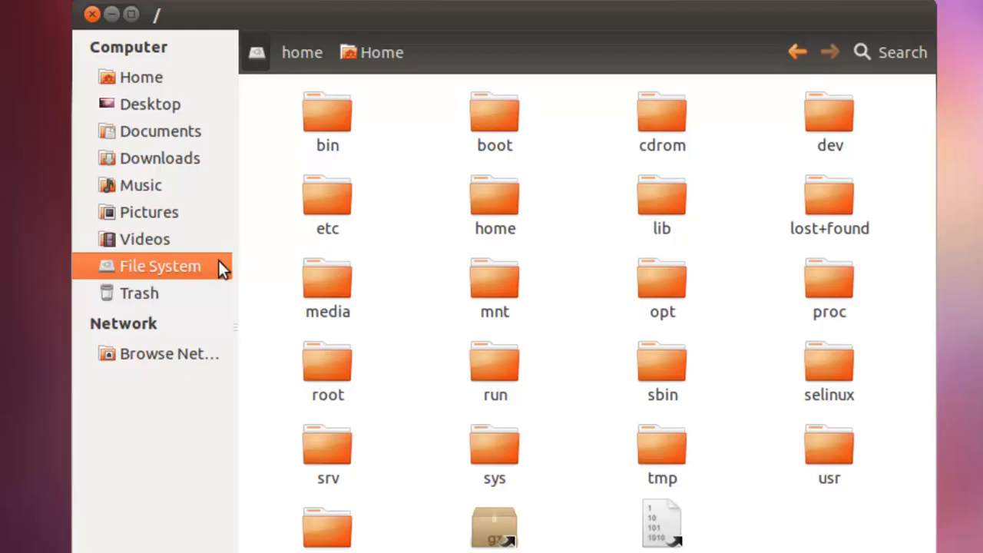
double_click(327, 195)
text(n)
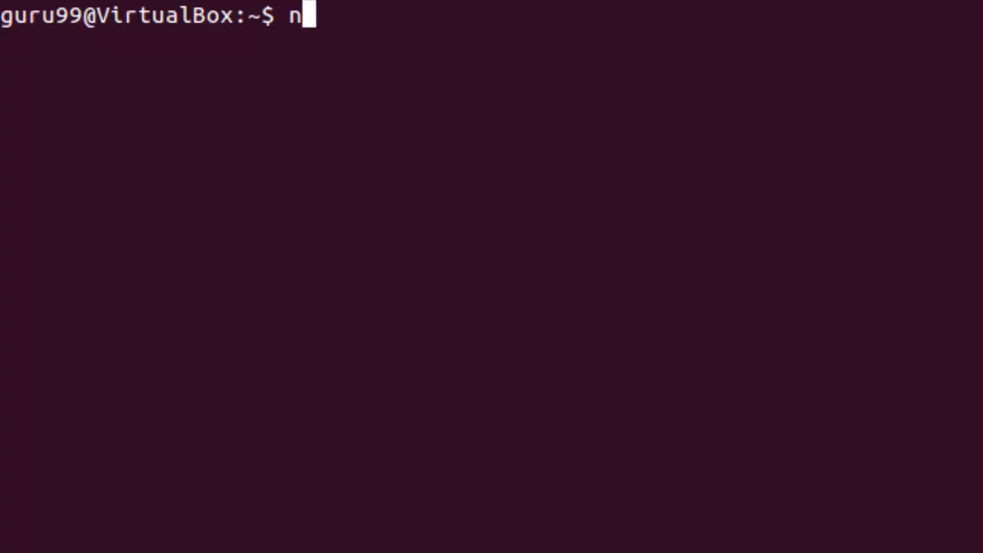
Run newgrp cdrom, then cat > test with the line 'This is a test file' ended by Ctrl+D.
text(ewgrp)
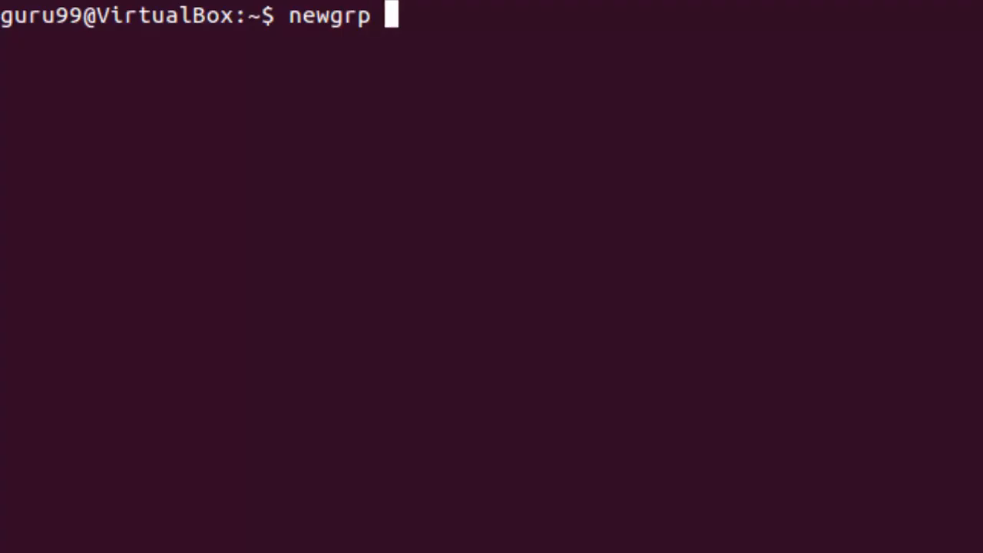
text(cdrom)
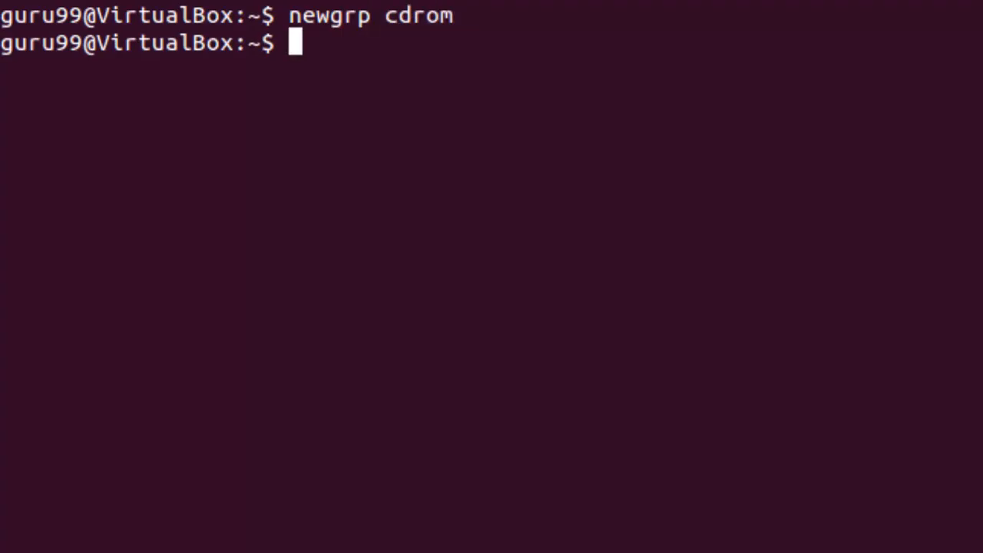
text(cat)
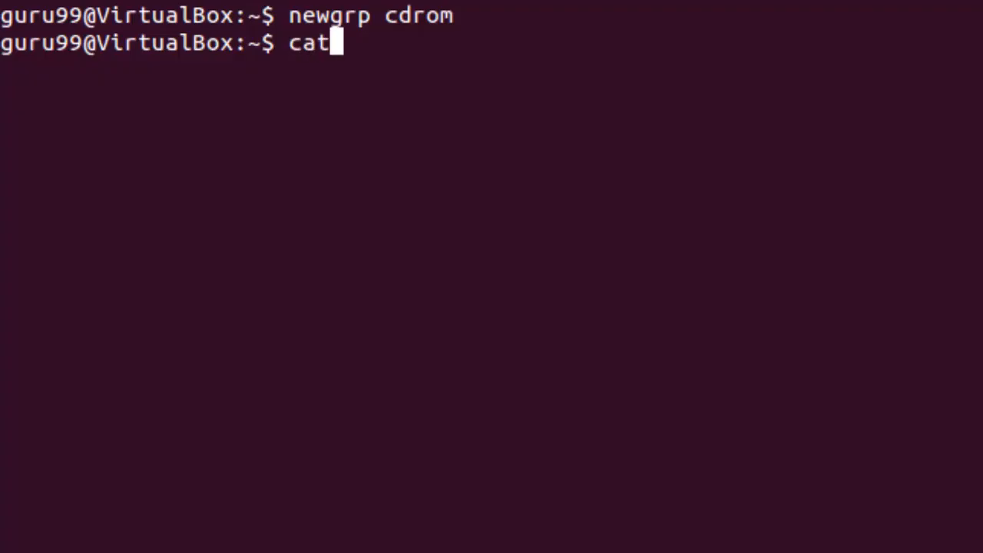
text(> test)
text(This is a test file.)
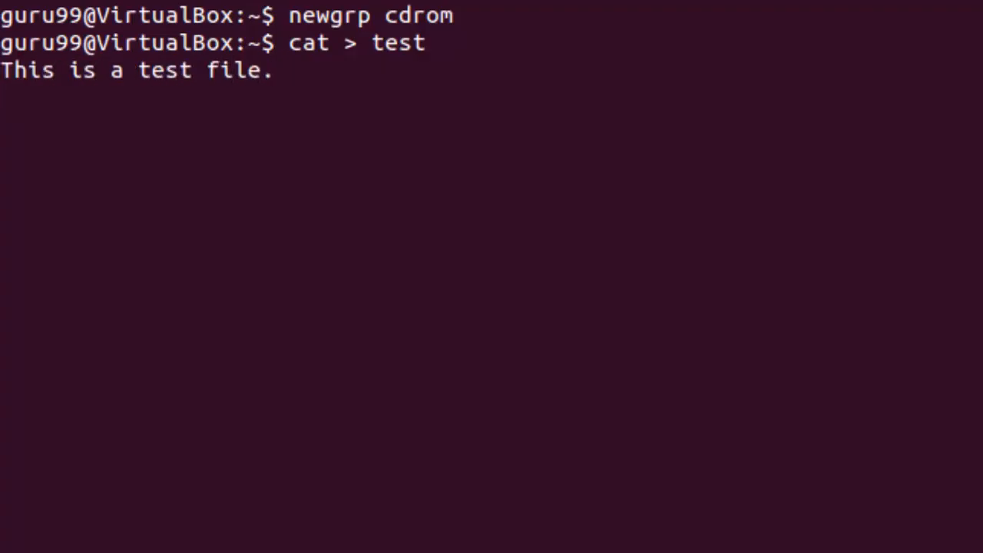
key(ctrl+d)
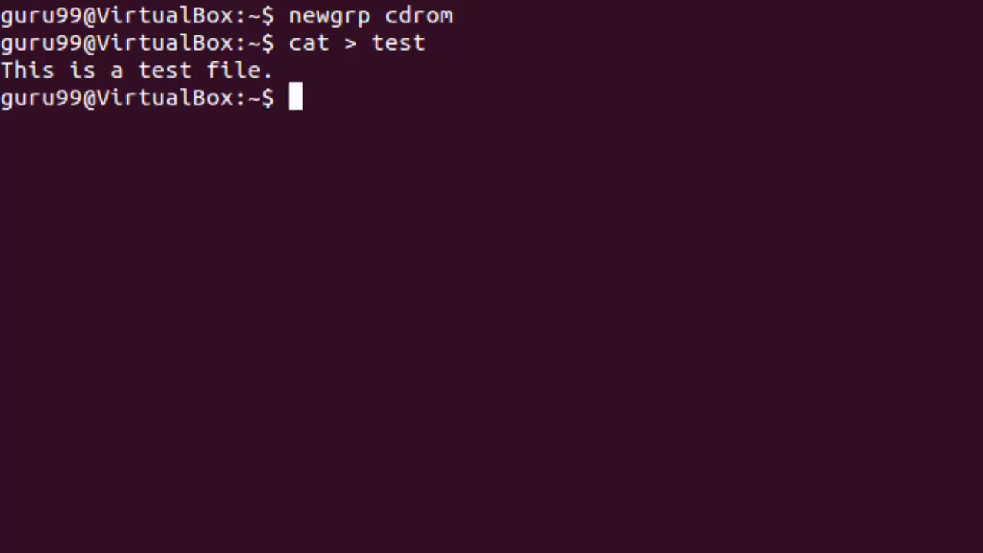
Run ls -dl test to show the new file's group and permissions.
text(ls)
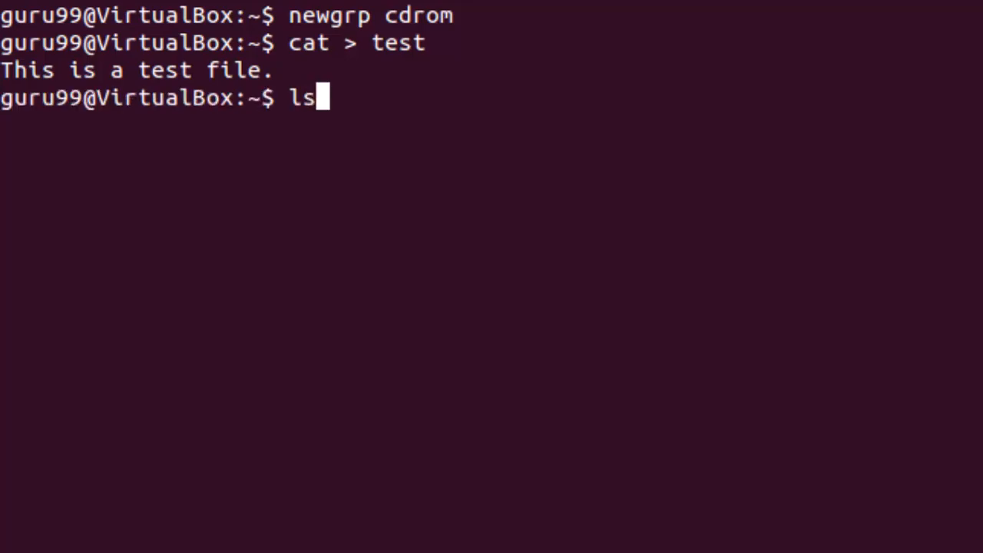
text(-dl)
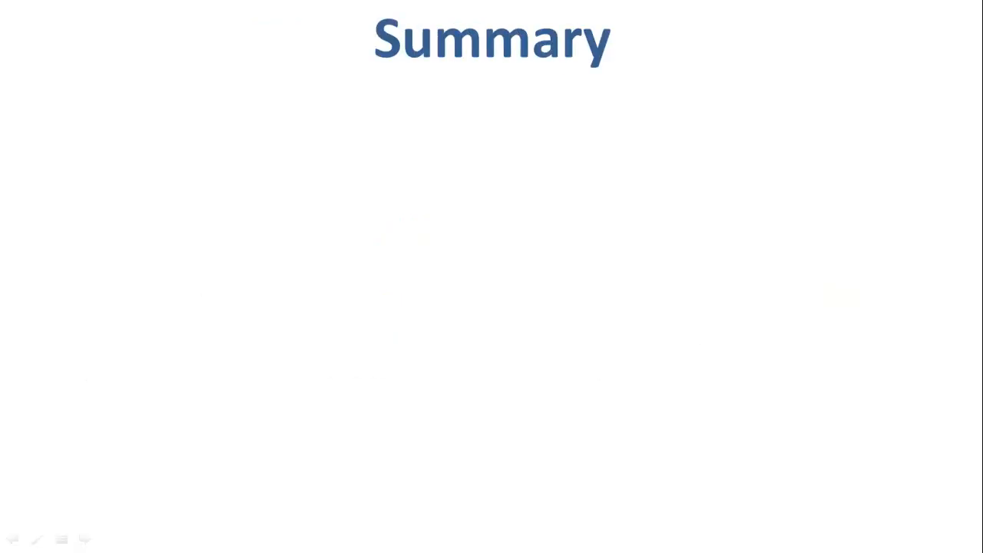
Reveal the Summary bullets on multi-user permissions and ownership and the three Linux user types.
text(Linux being a mult)
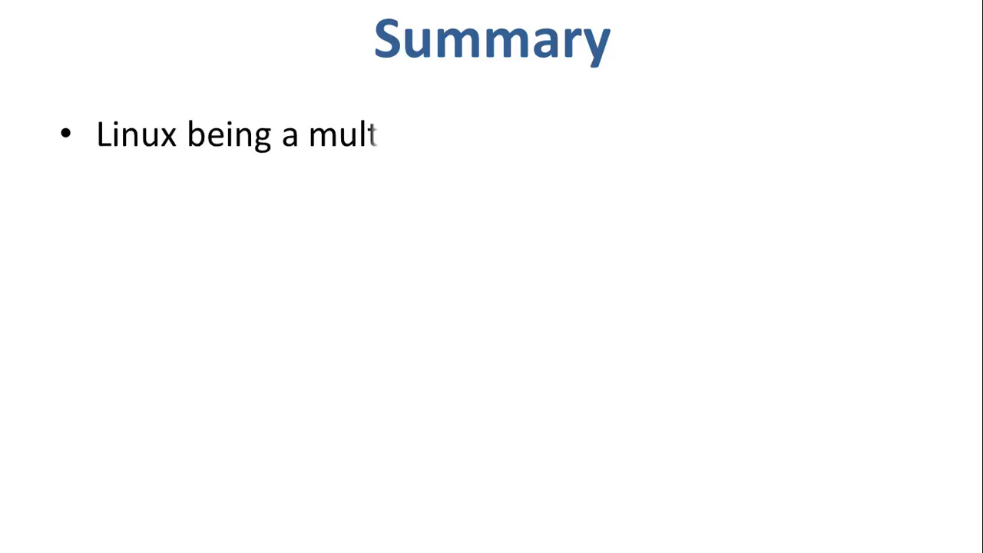
text(i-user system uses permissions and ownerships for security.)
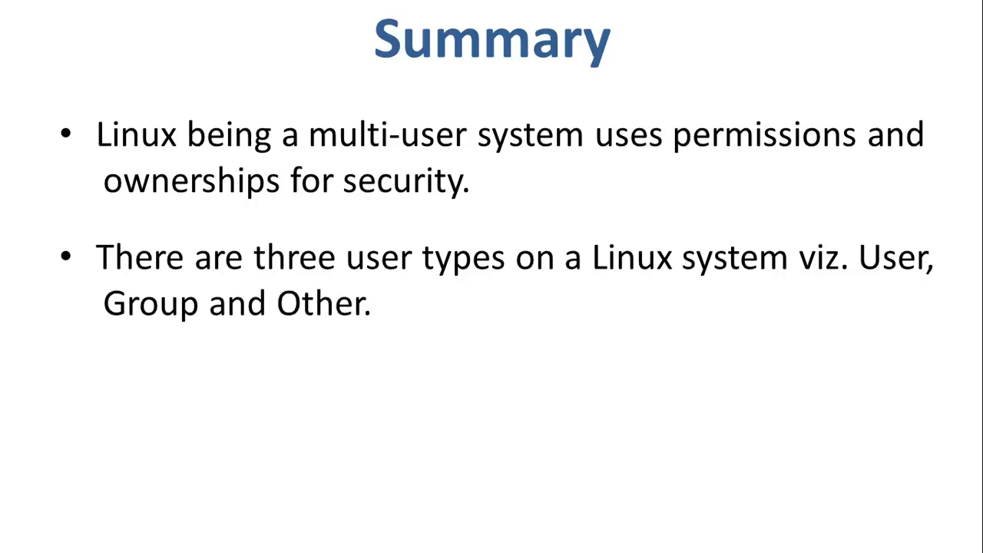
text(Linux divides th)
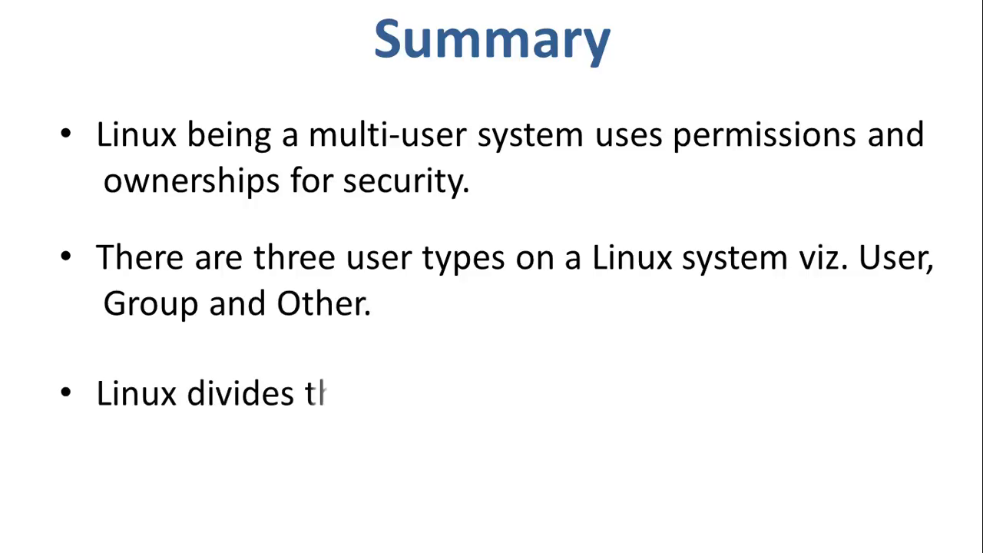